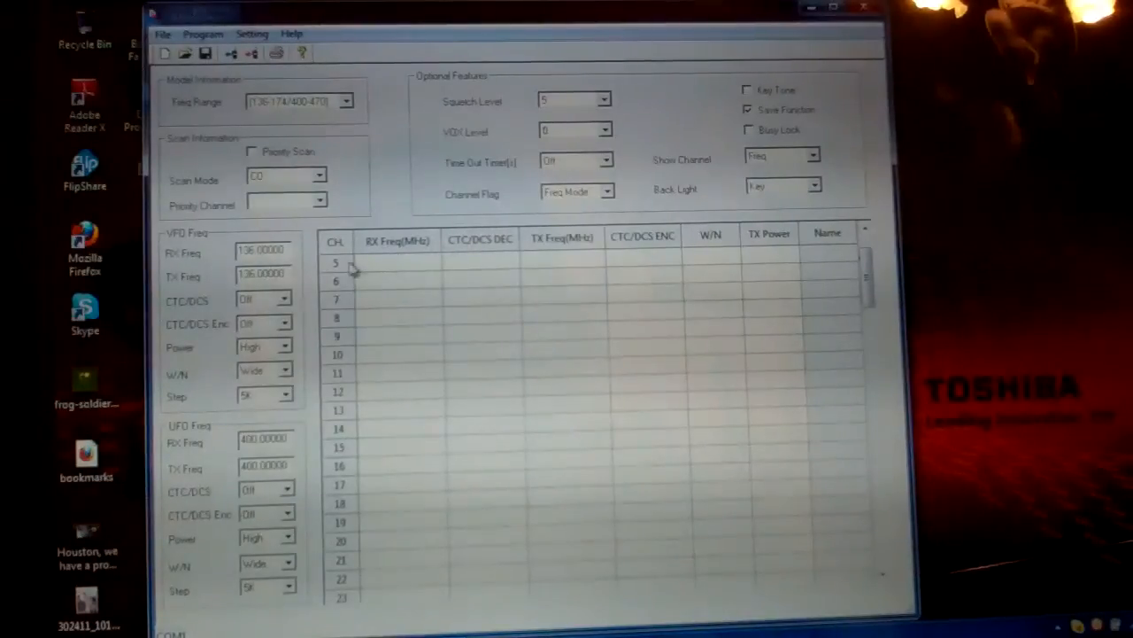
mouse_move(504, 274)
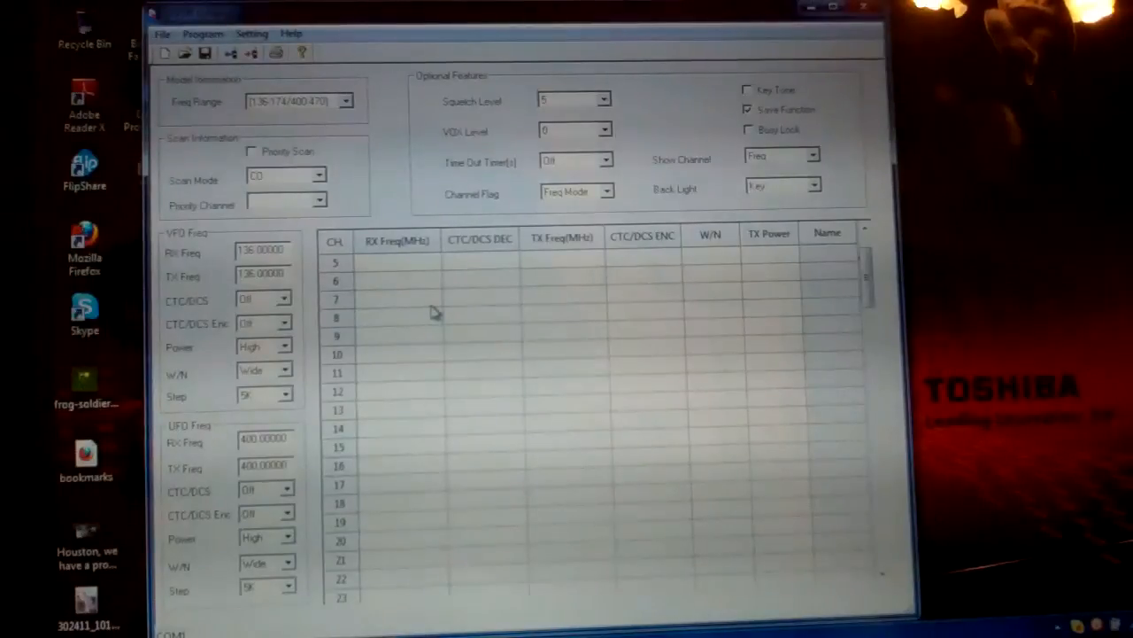
mouse_move(266, 234)
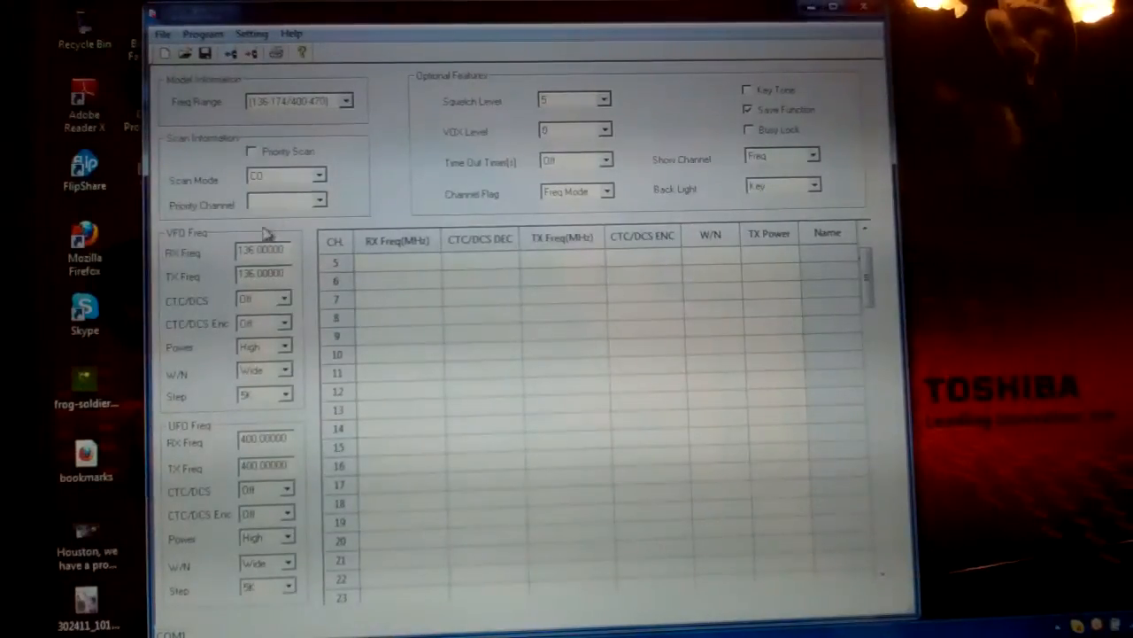